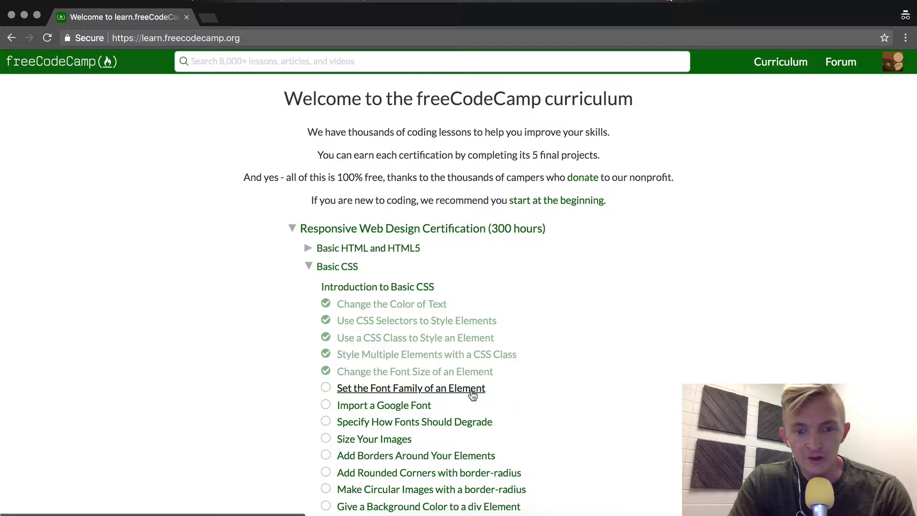
- Open the 'Set the Font Family of an Element' lesson under Basic CSS
click(411, 388)
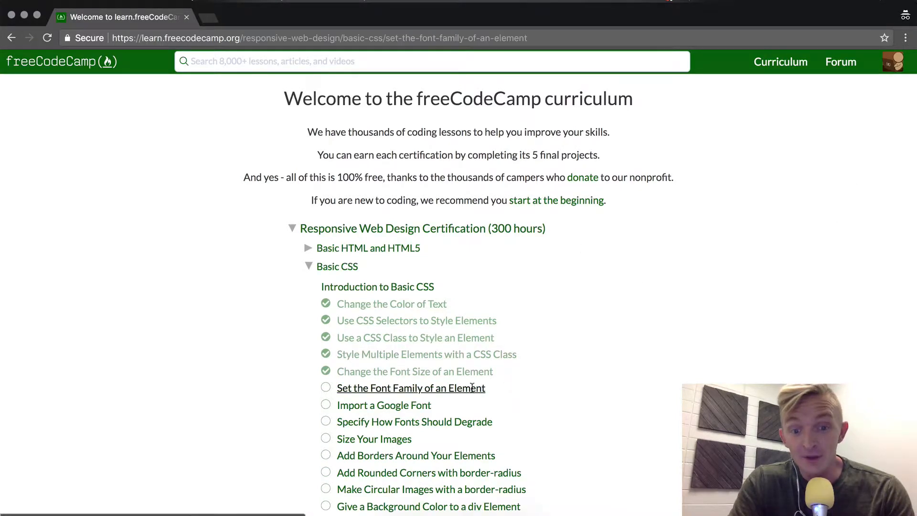
- Load the challenge and highlight the word 'monospace' in the task text
click(410, 388)
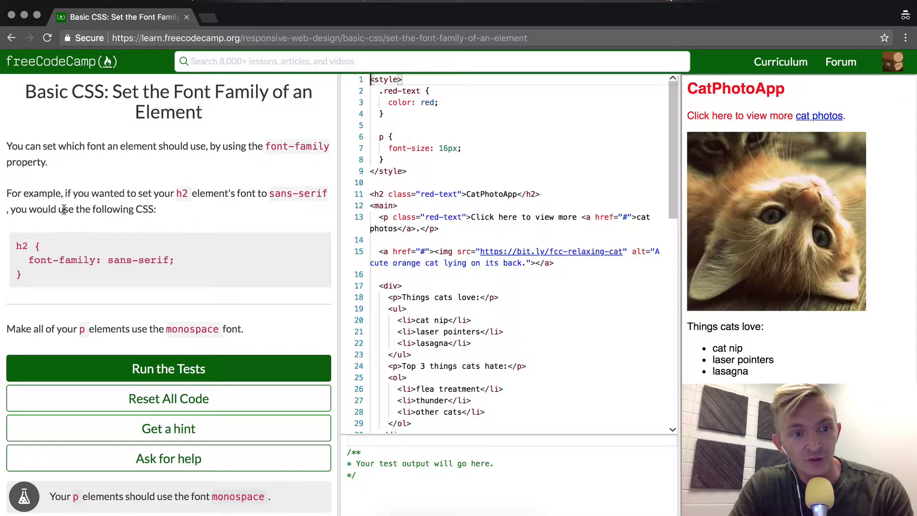
mouse_move(689, 222)
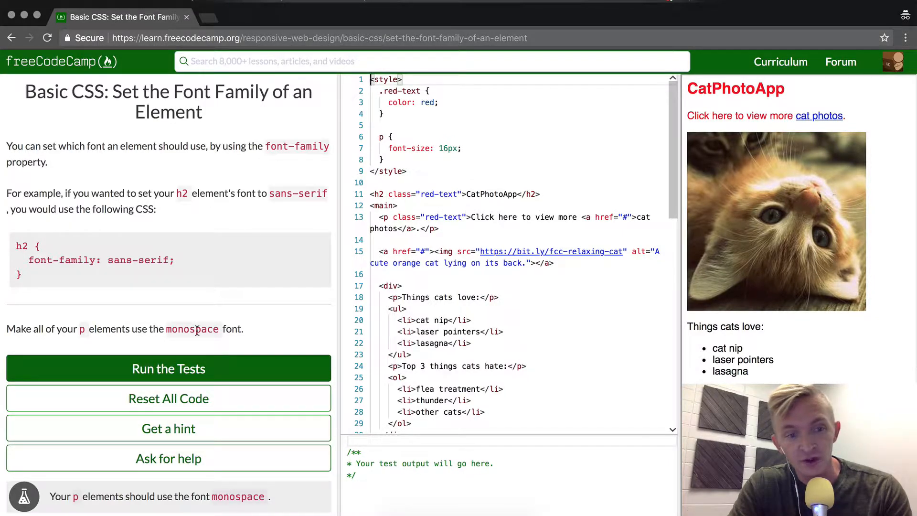
double_click(192, 328)
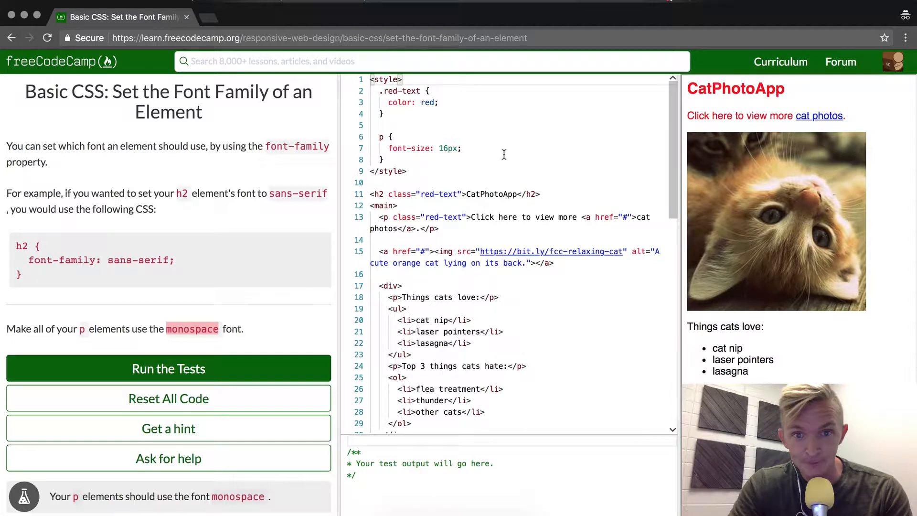
- Add 'font-family: monospace;' inside the p rule
click(462, 148)
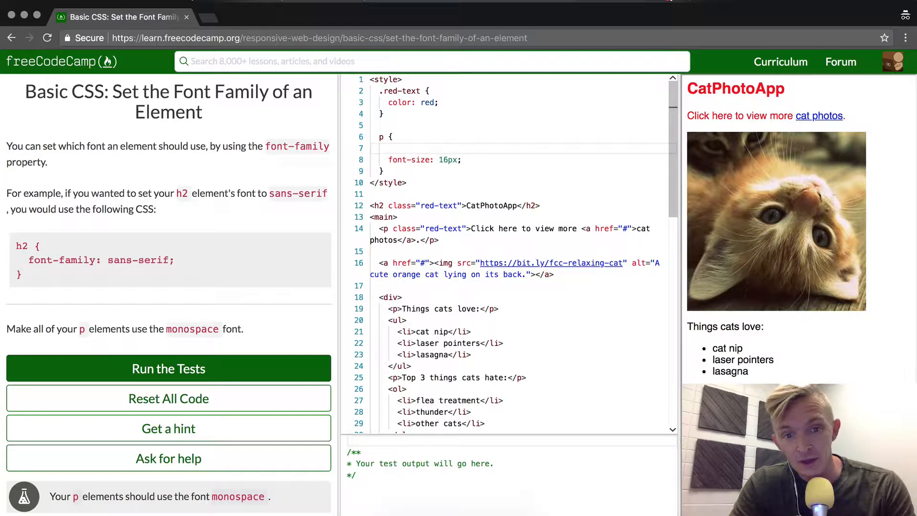
text(font-)
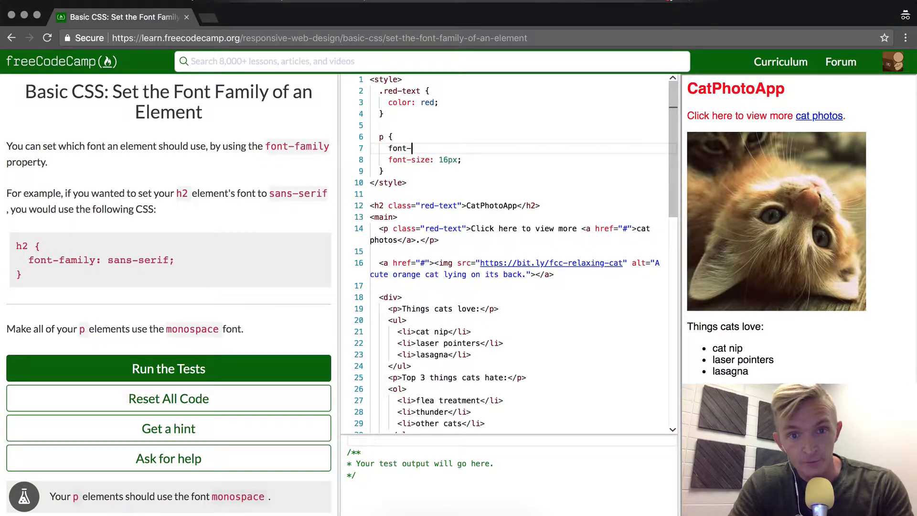
text(famil:)
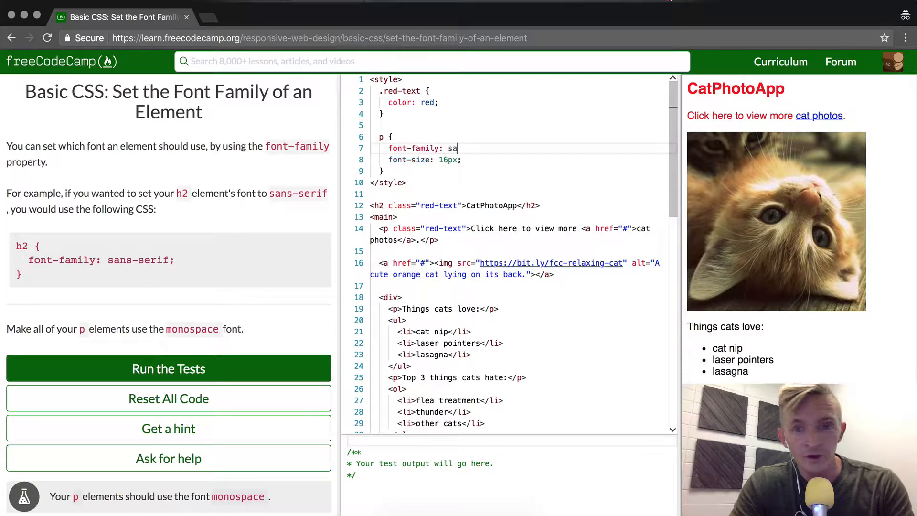
text(ns-)
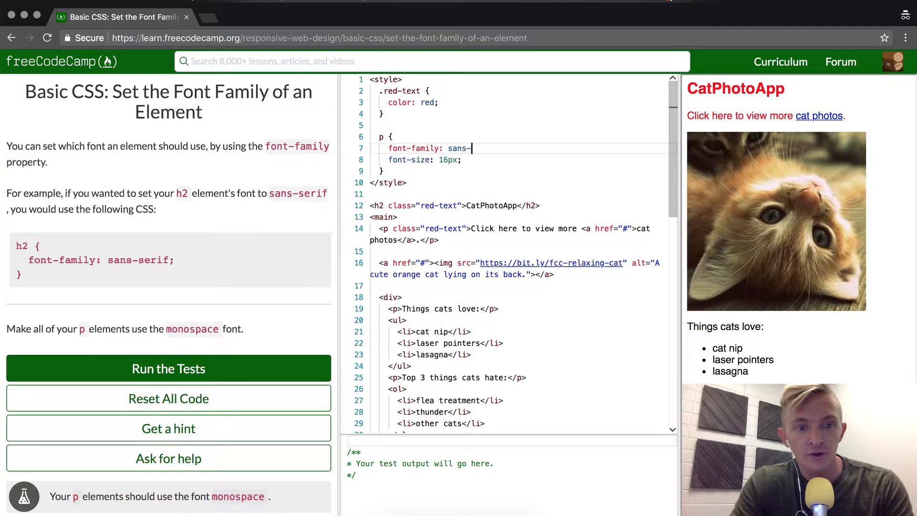
text(serif;)
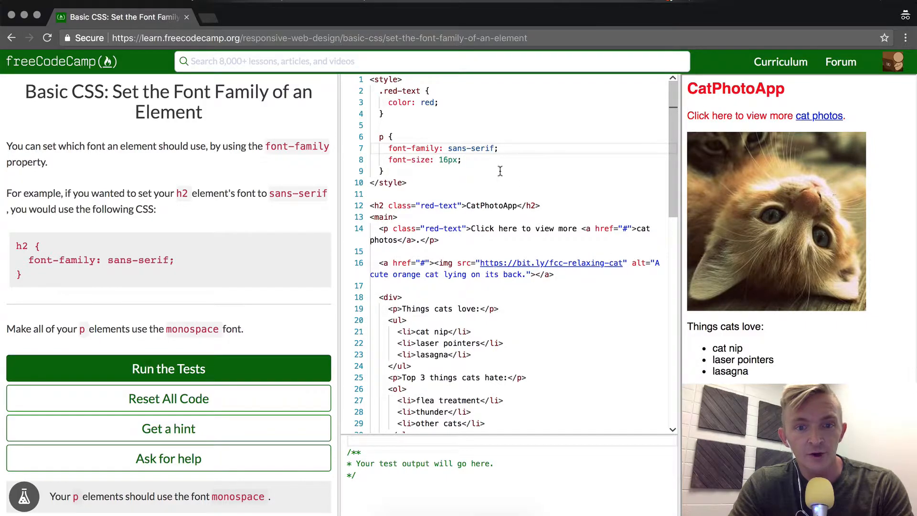
text(mo)
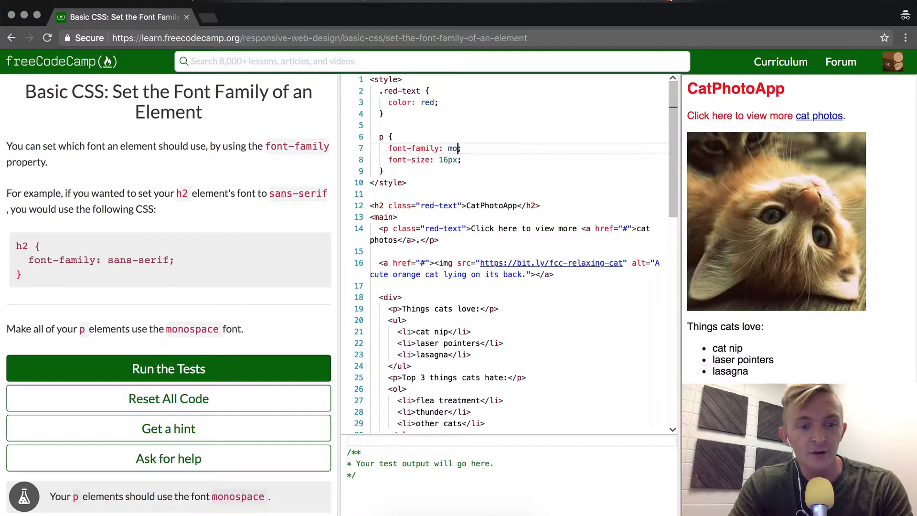
text(nospace;)
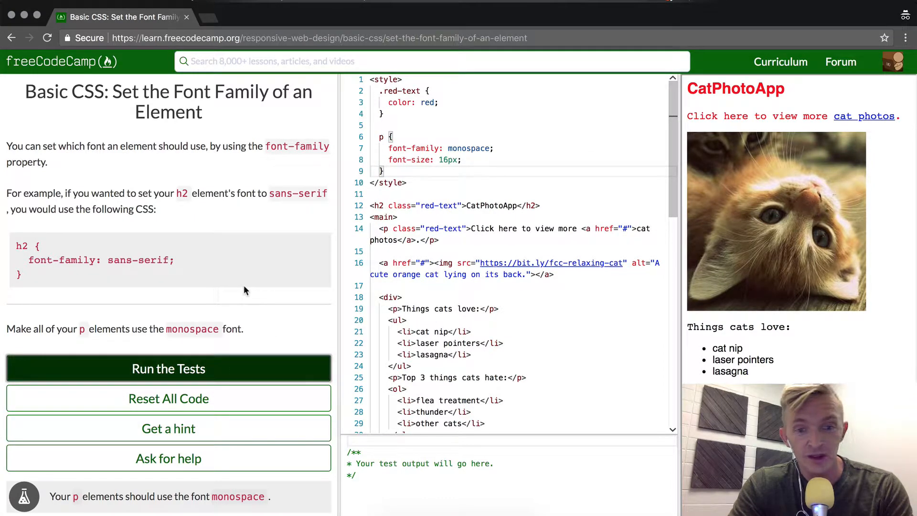
- Run the tests to pass the challenge with a success message
click(168, 369)
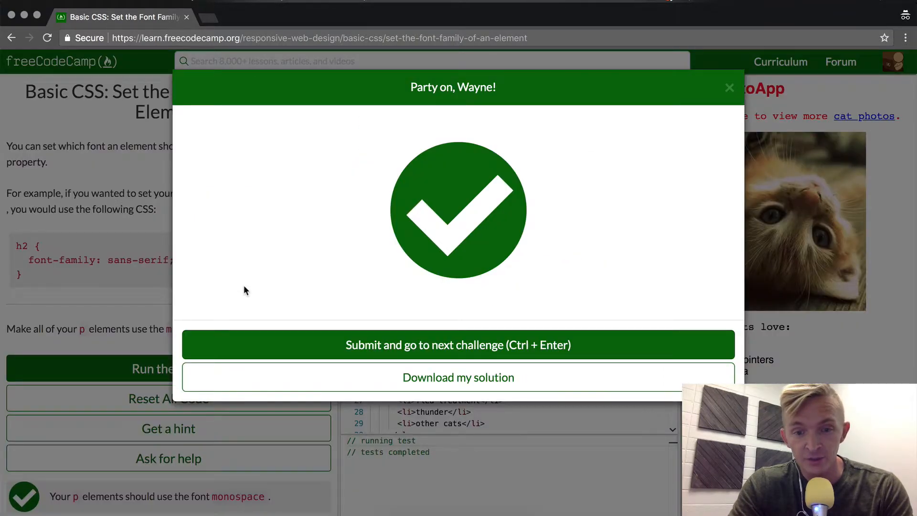